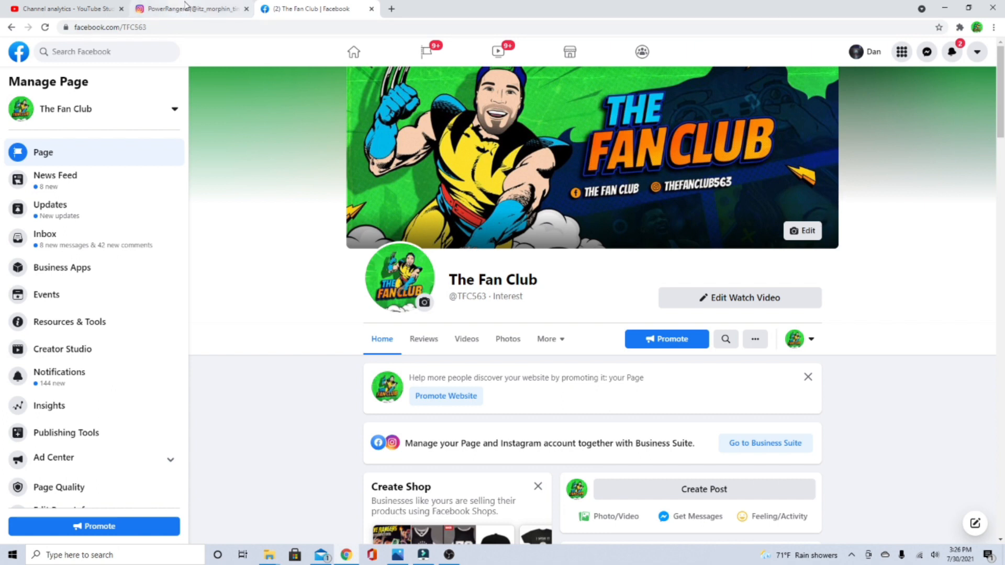
mouse_move(193, 6)
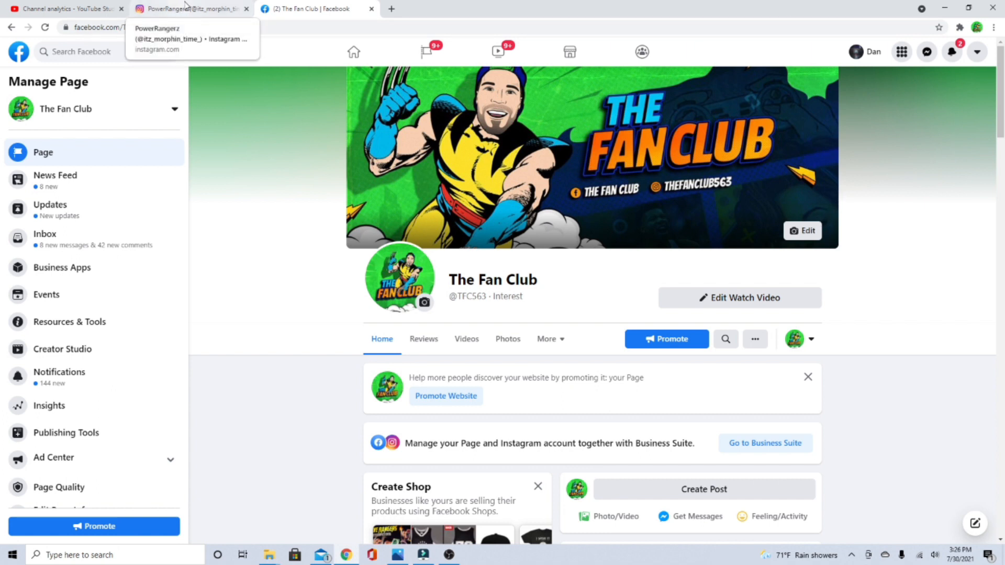
Step: Switch to the Power Rangers fan profile on Instagram and bring its posts grid into view
left_click(188, 8)
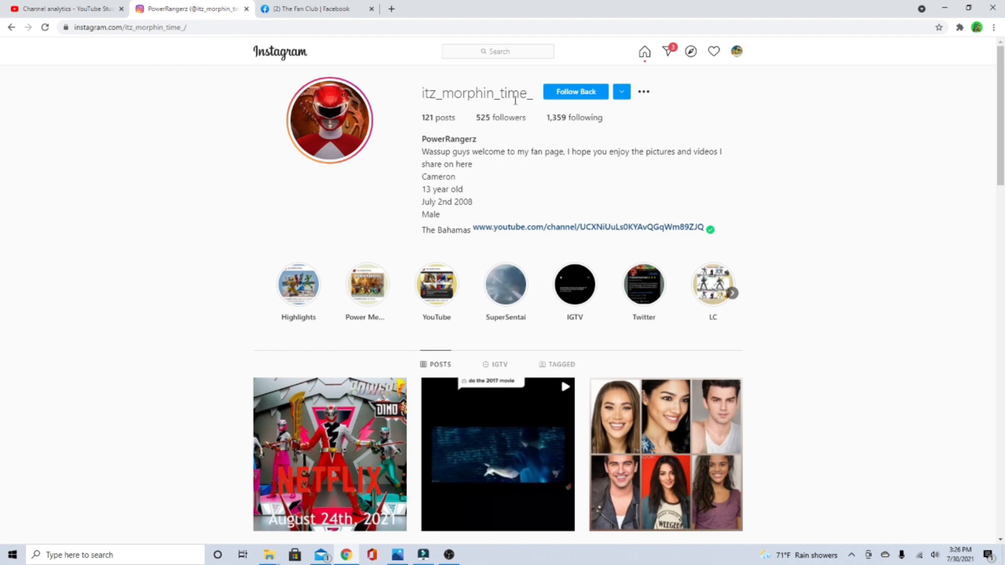
scroll("down", 3)
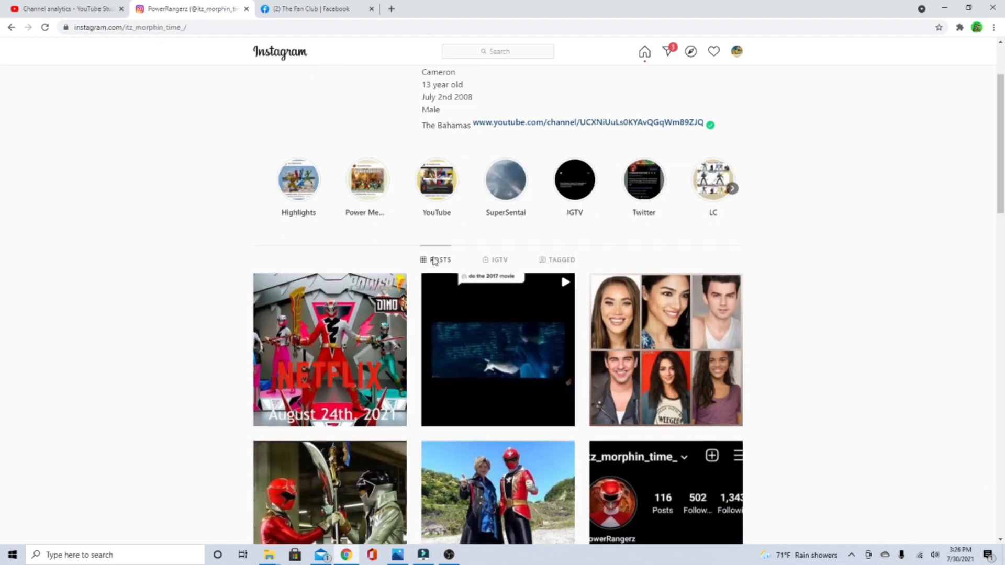
Step: Open the Netflix Dino Fury August 24th announcement post from the grid's first thumbnail
left_click(329, 350)
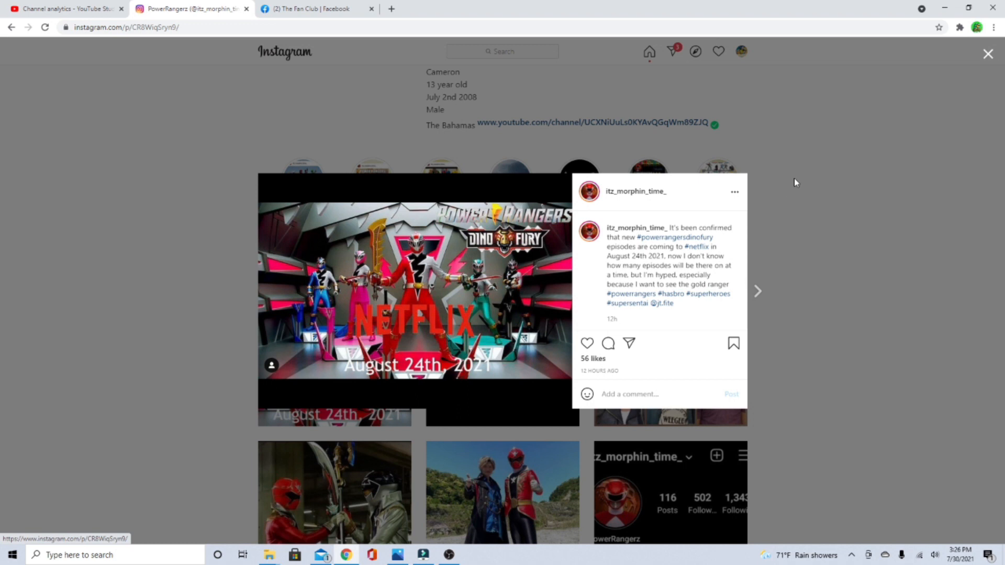
mouse_move(800, 182)
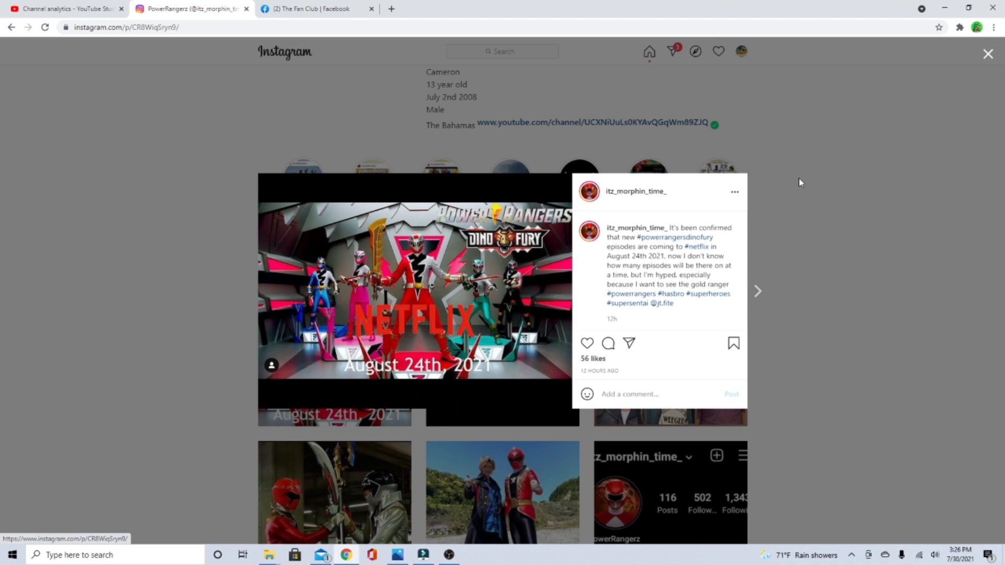
mouse_move(805, 193)
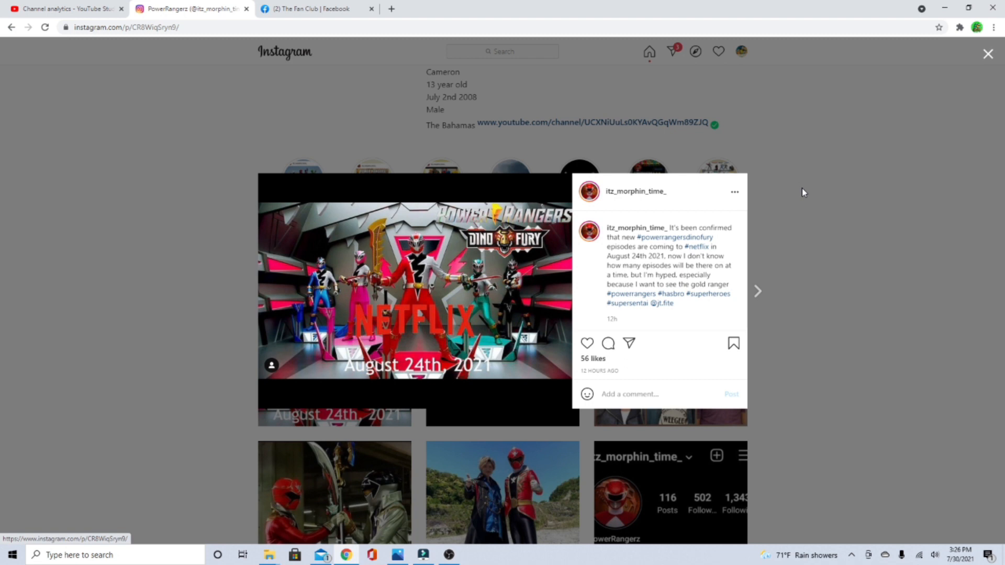
mouse_move(802, 203)
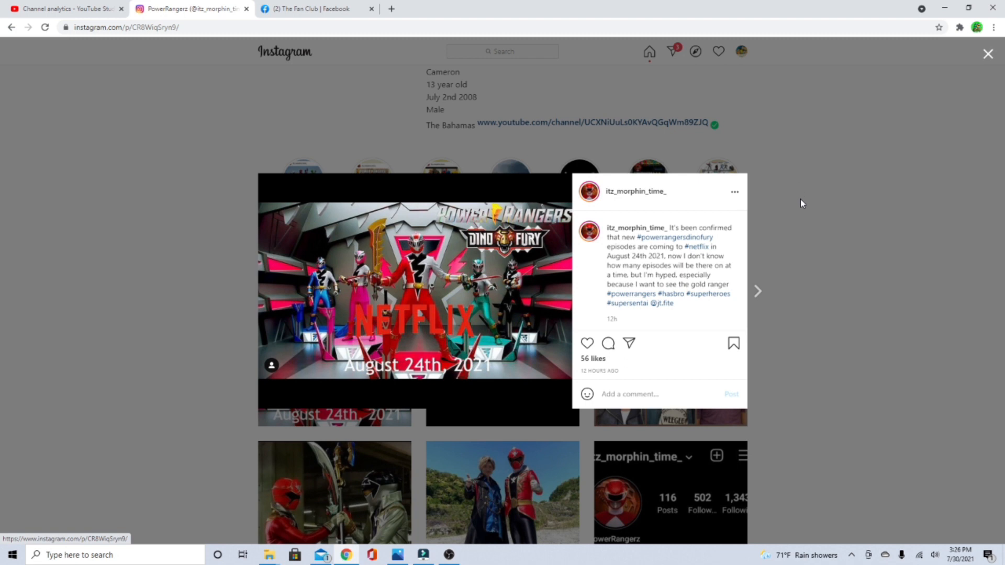
mouse_move(799, 203)
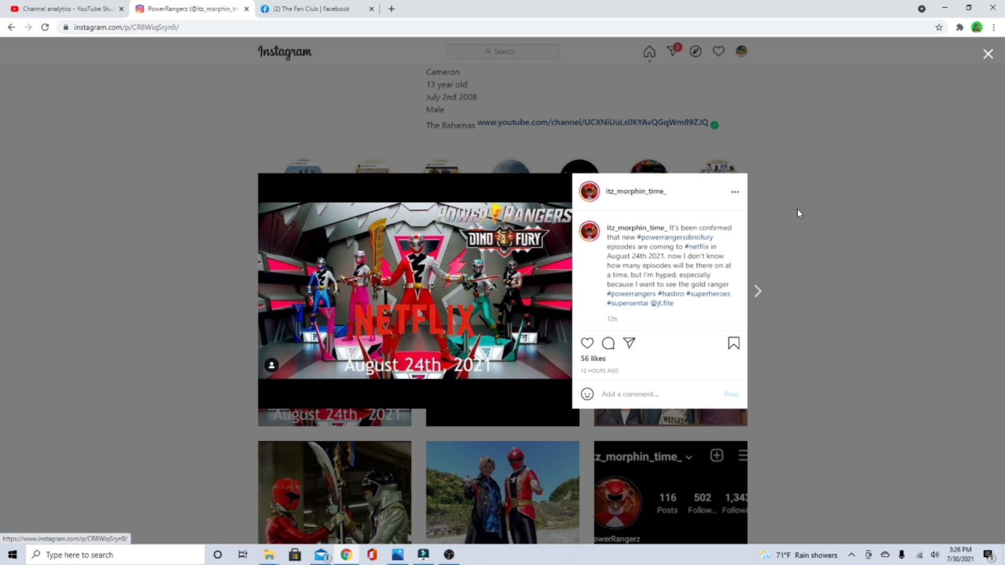
mouse_move(799, 206)
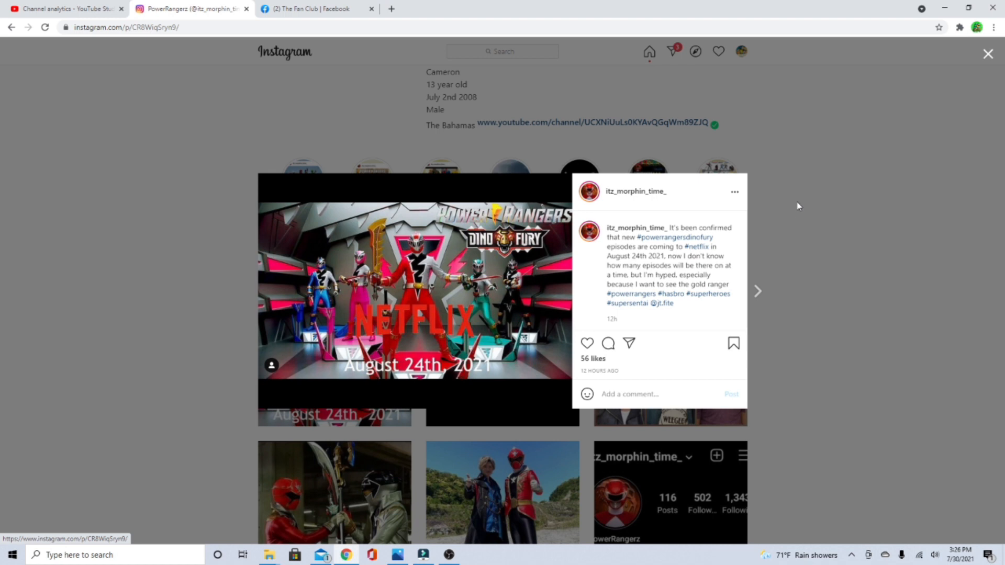
mouse_move(804, 206)
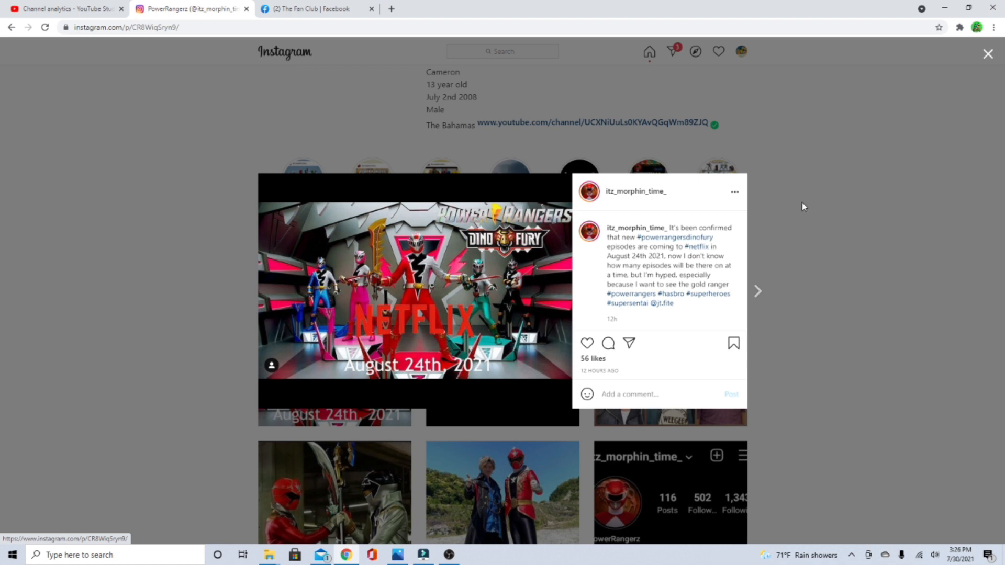
mouse_move(781, 257)
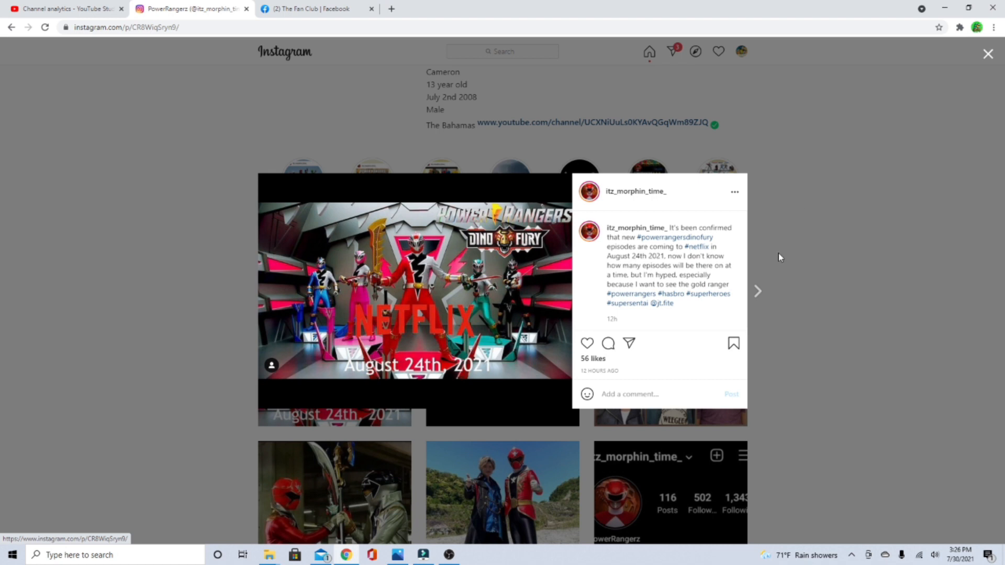